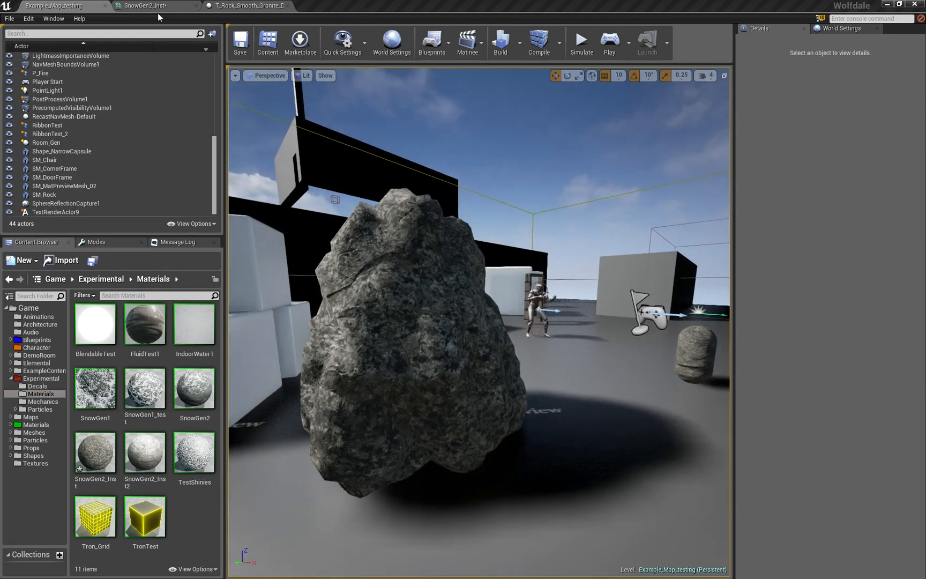
# Switch to the SnowGen2_Inst material instance editor showing the snowy rock preview.
pyautogui.click(151, 6)
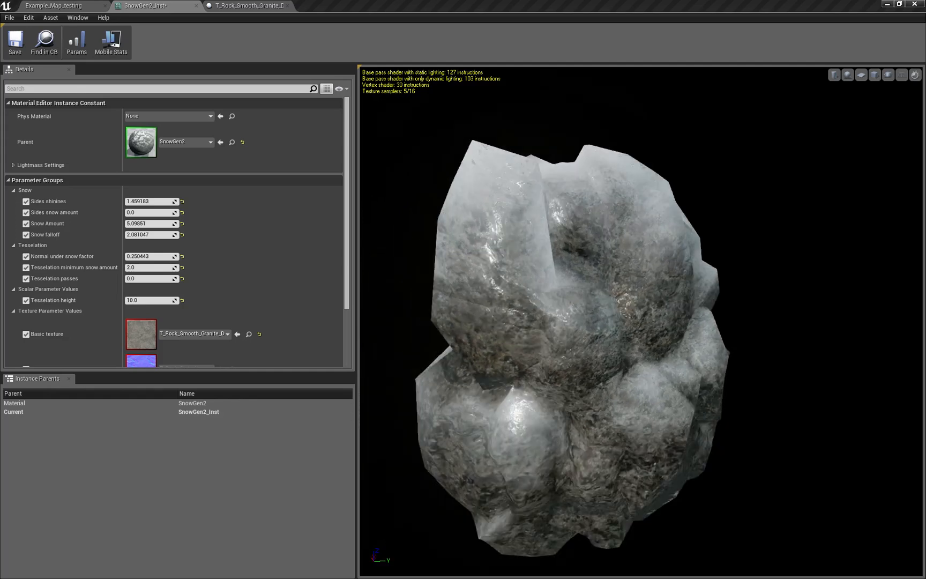
# Raise Snow Amount to about 7.7 and Tesselation passes to about 1.05, then view the rock in Example_Map_testing.
pyautogui.scroll(-3)
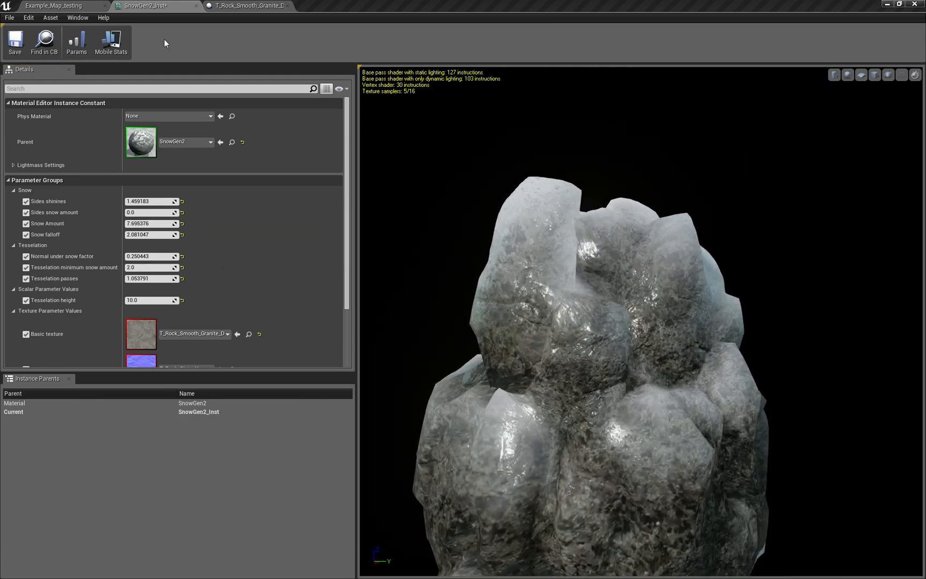
pyautogui.click(55, 6)
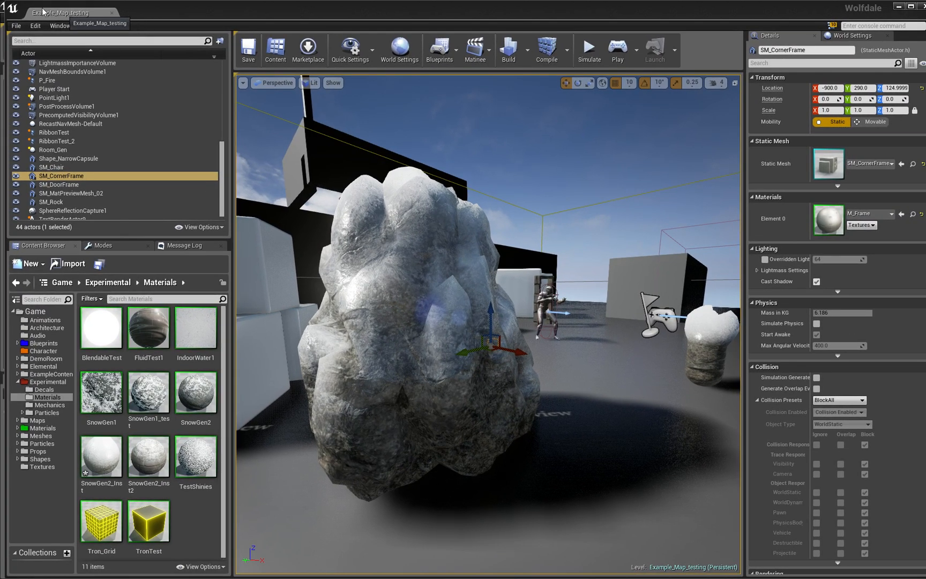
pyautogui.moveTo(86, 26)
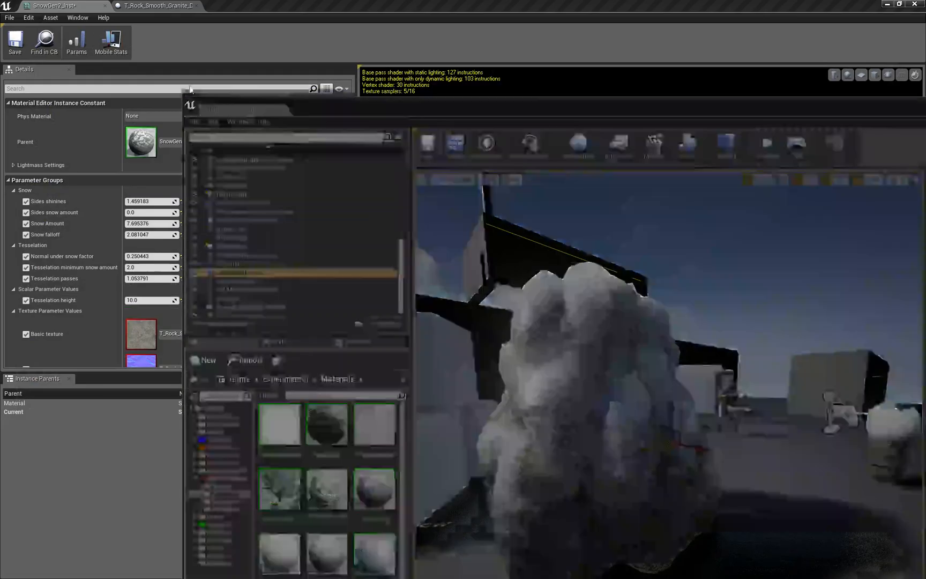
# Bring up the SnowGen2_Inst2 instance previewing a clay brick texture with low snow amount.
pyautogui.click(59, 5)
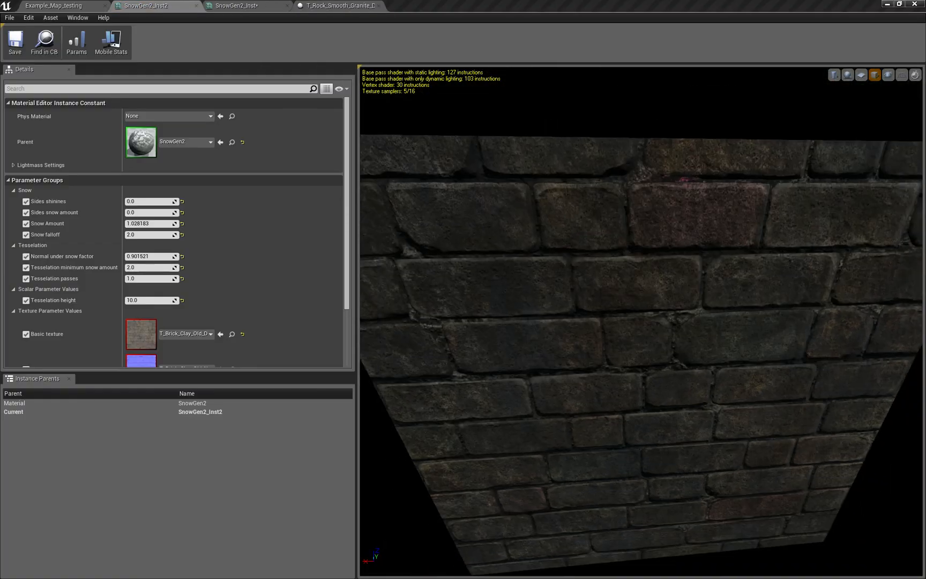
pyautogui.click(55, 6)
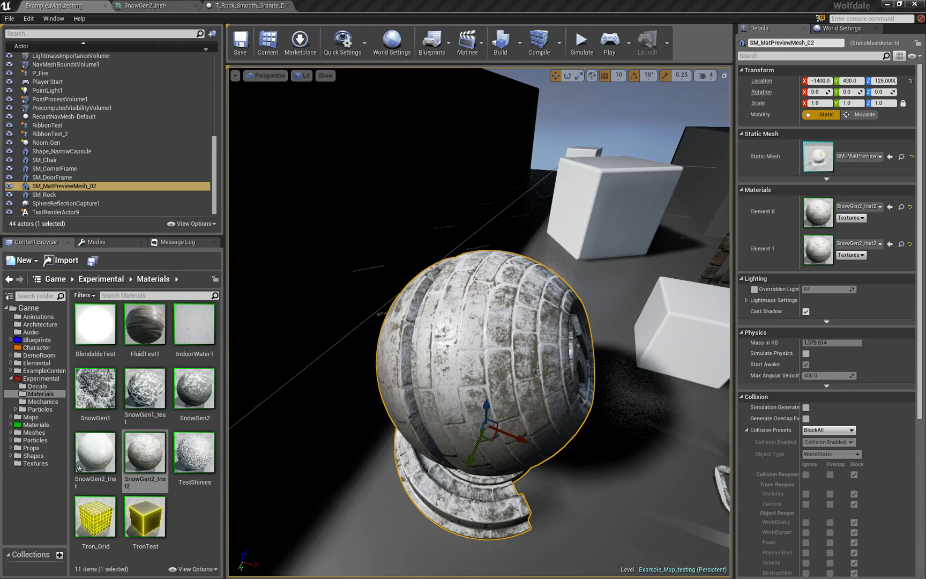
pyautogui.moveTo(153, 312)
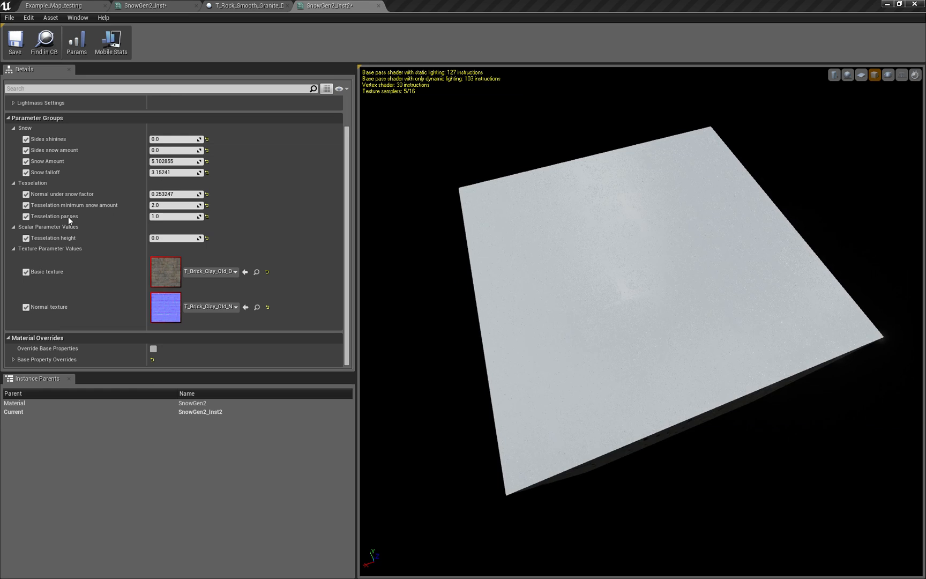
pyautogui.moveTo(331, 4)
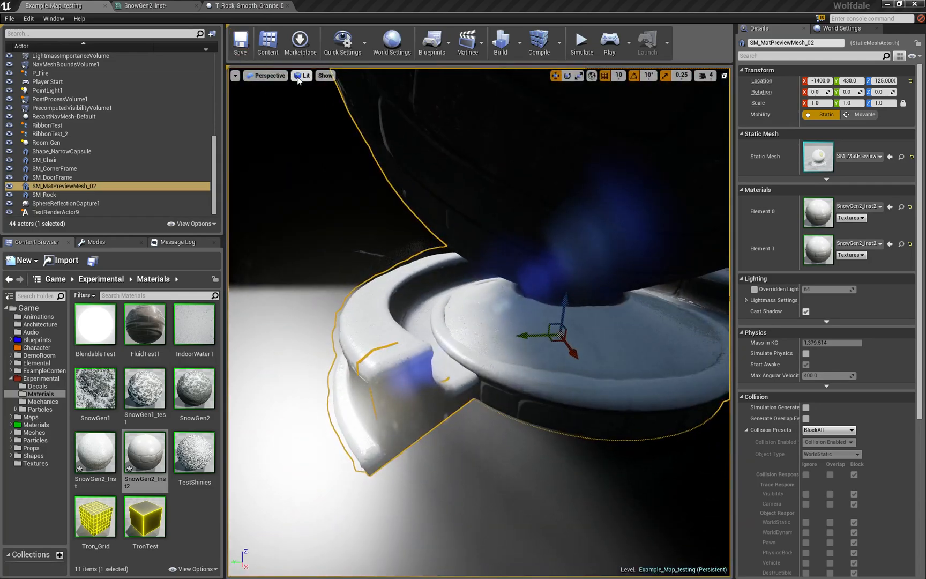
# Switch the viewport from Lit to Wireframe to expose the dense tessellated triangle mesh.
pyautogui.click(302, 76)
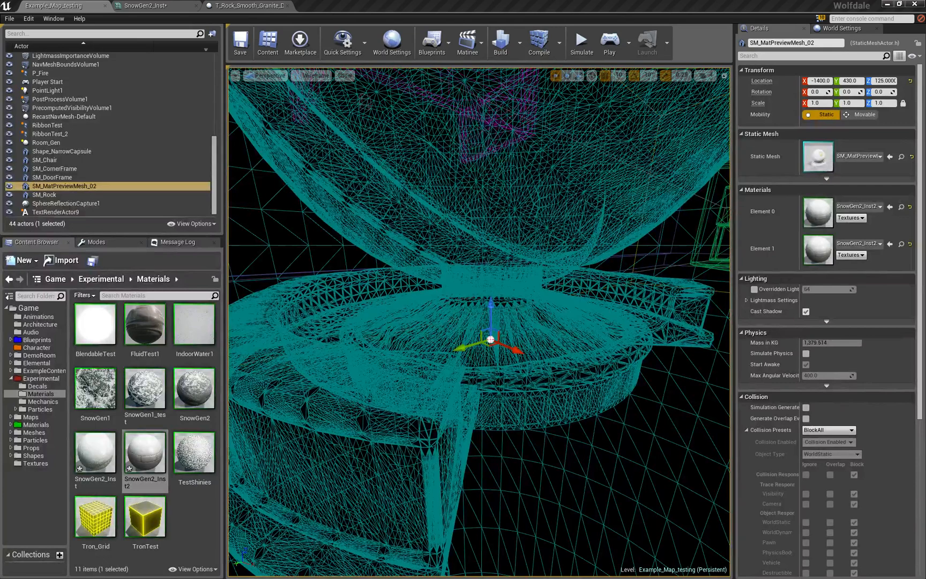
pyautogui.click(301, 76)
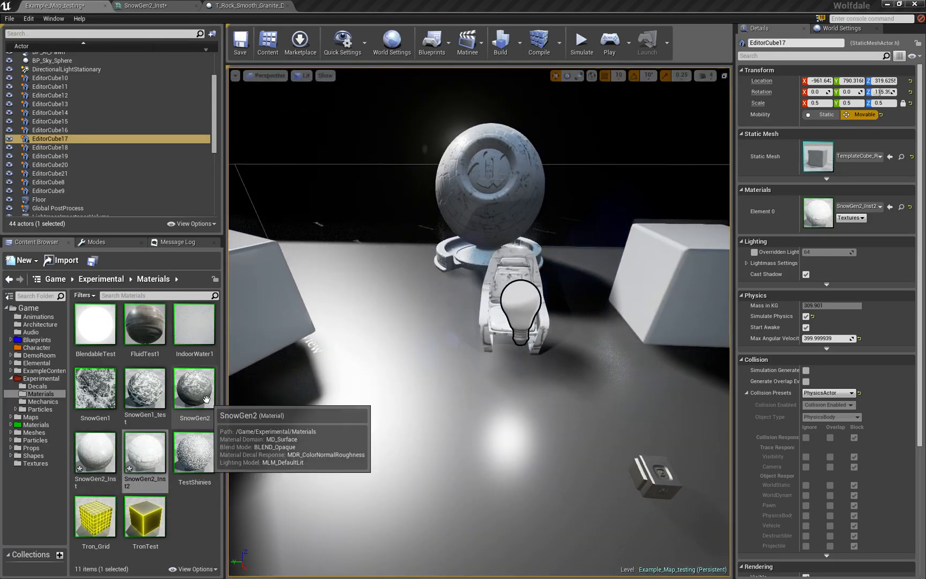
pyautogui.doubleClick(194, 388)
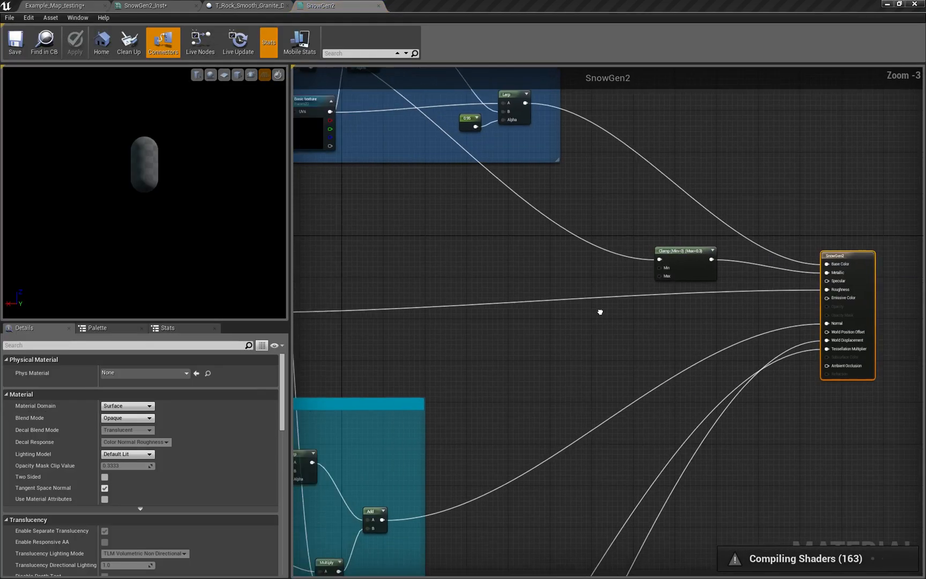
pyautogui.scroll(-3)
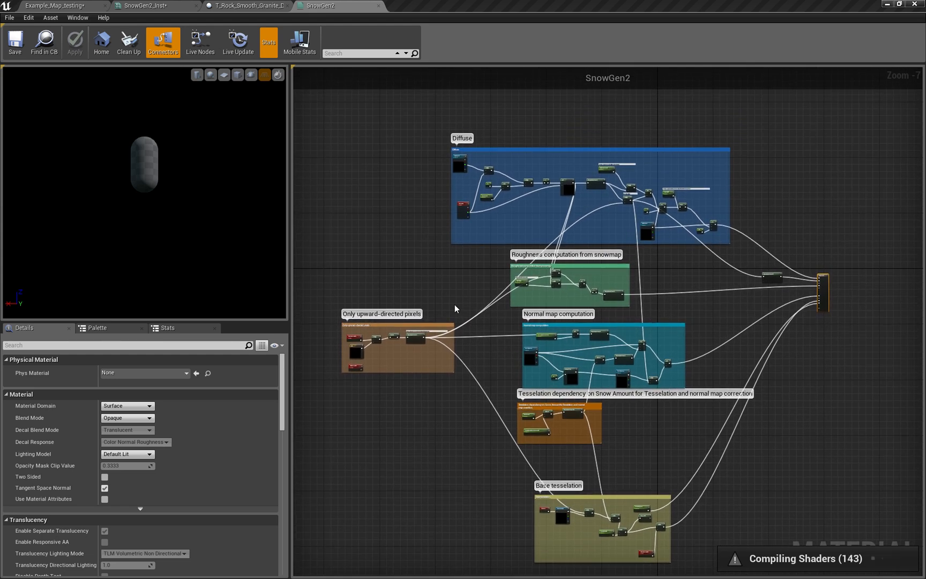
pyautogui.moveTo(759, 285)
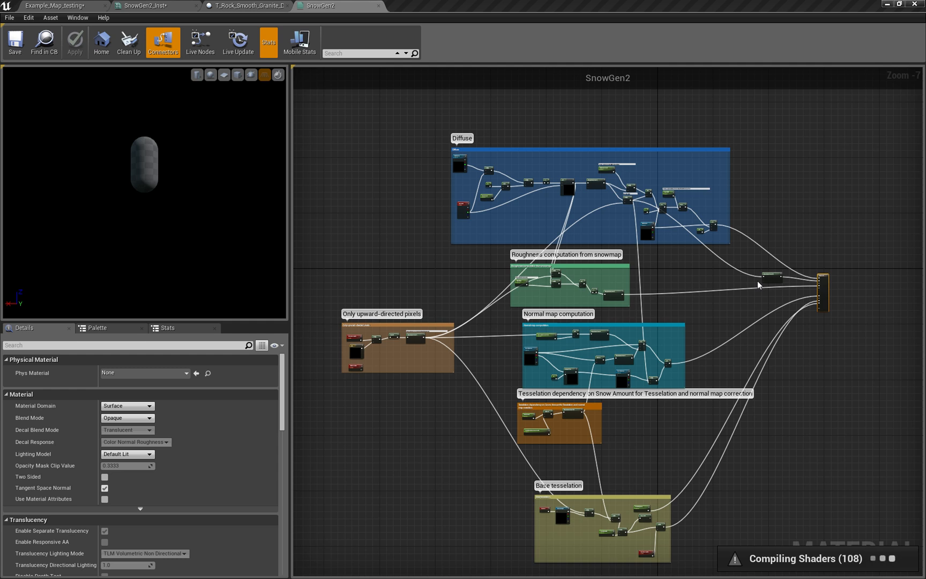
pyautogui.moveTo(759, 230)
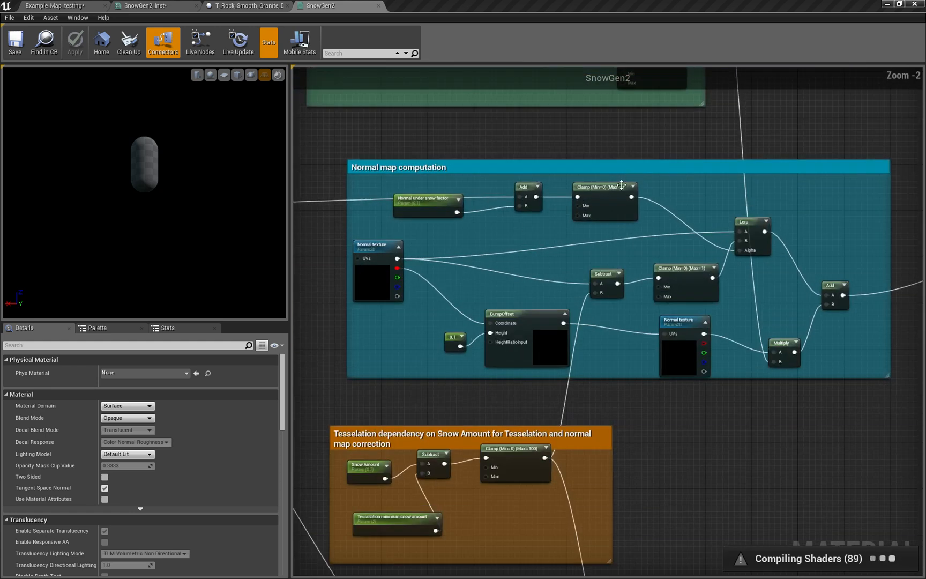
pyautogui.scroll(-3)
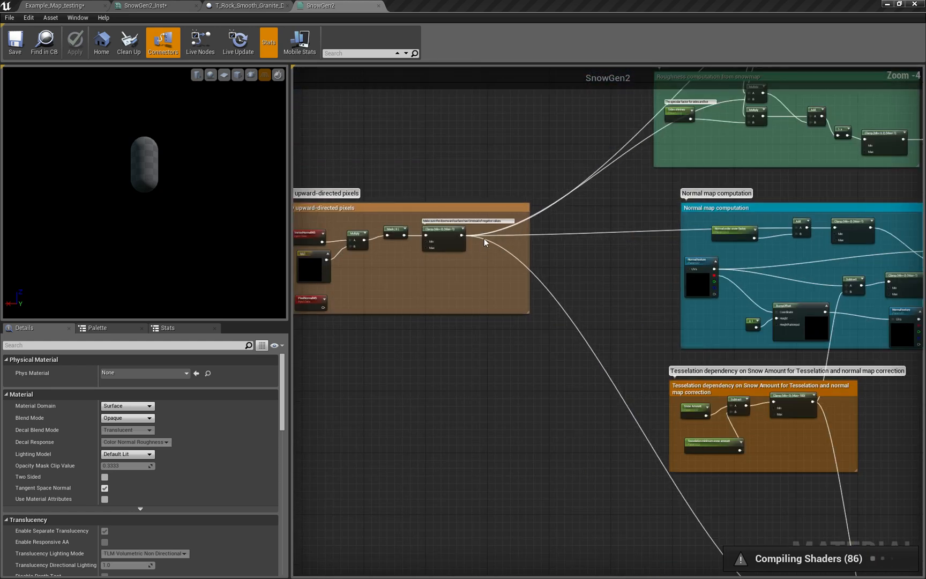
pyautogui.scroll(3)
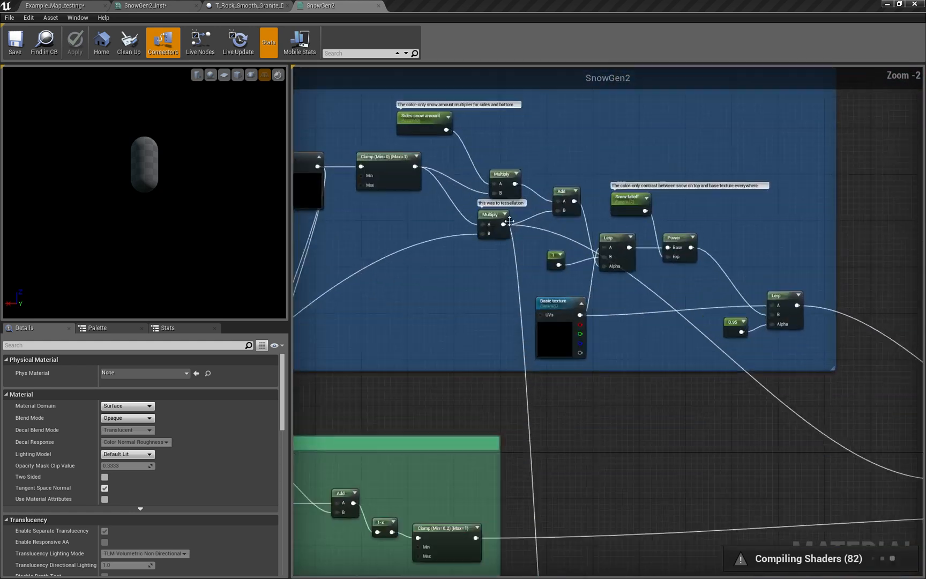
pyautogui.scroll(-3)
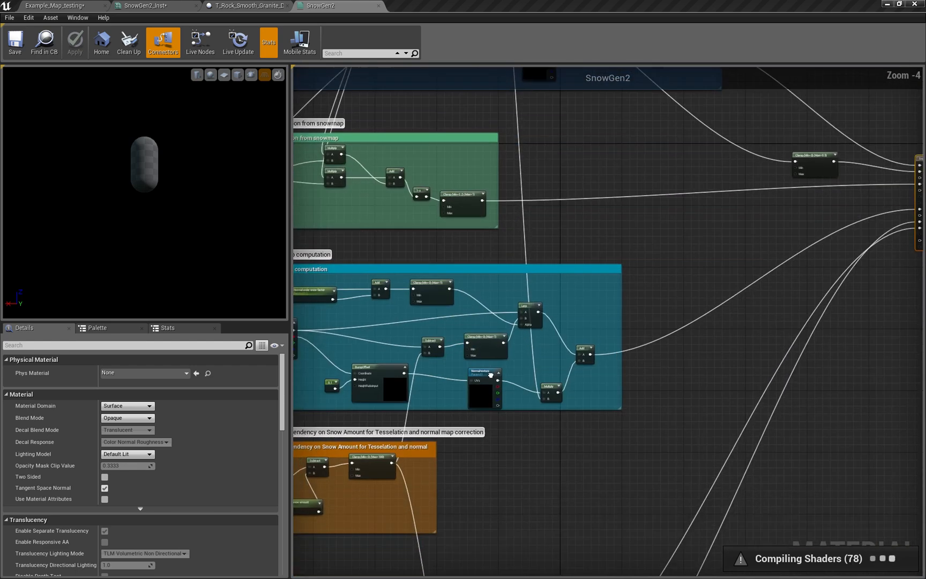
pyautogui.scroll(-3)
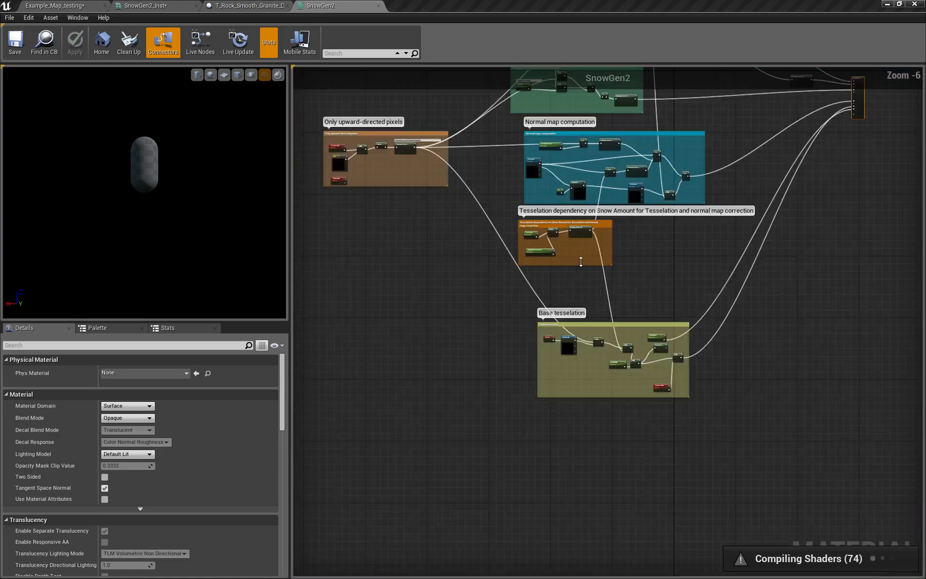
pyautogui.click(55, 5)
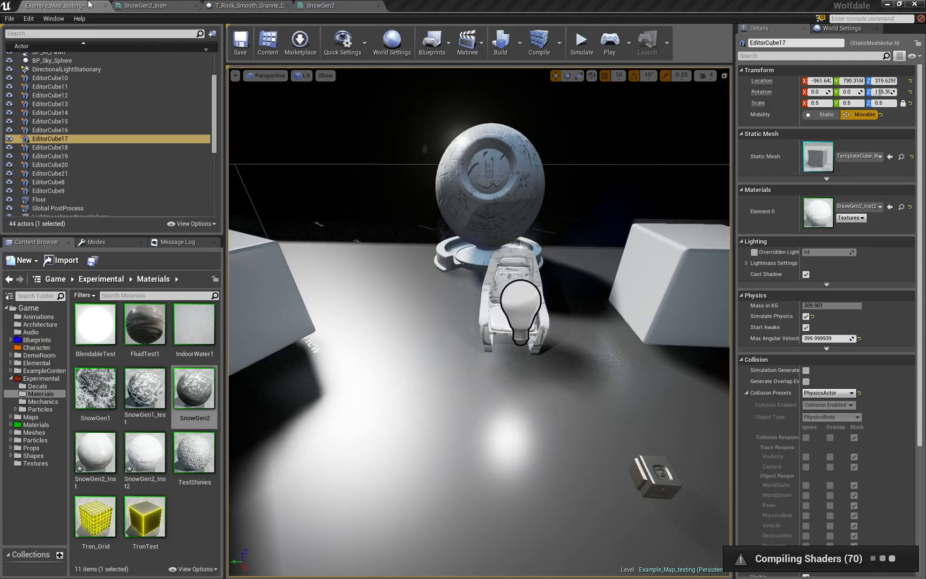